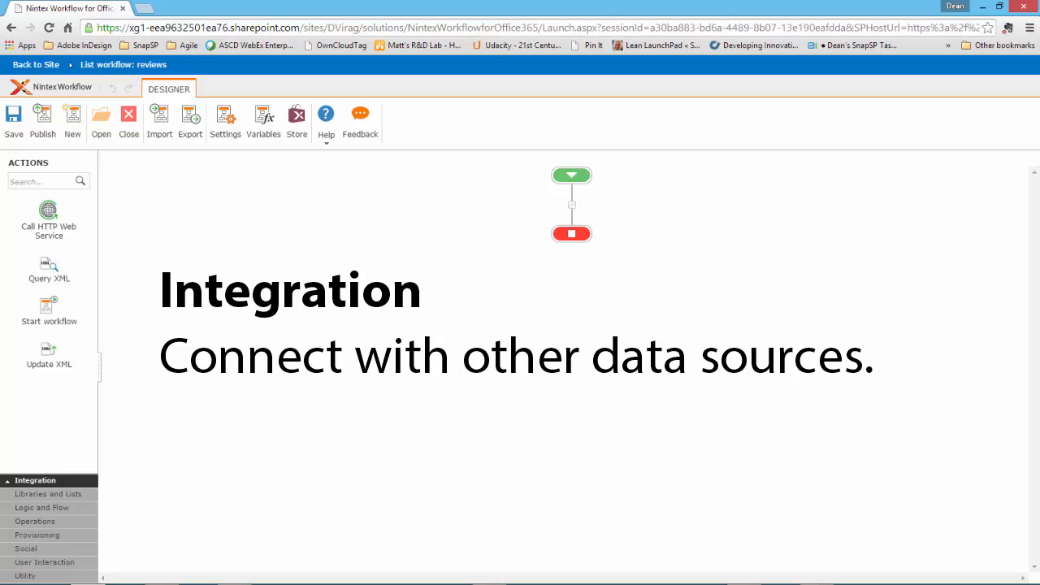
- Reveal Libraries and Lists actions from check-in/out down to Office 365 create and delete item actions
click(49, 494)
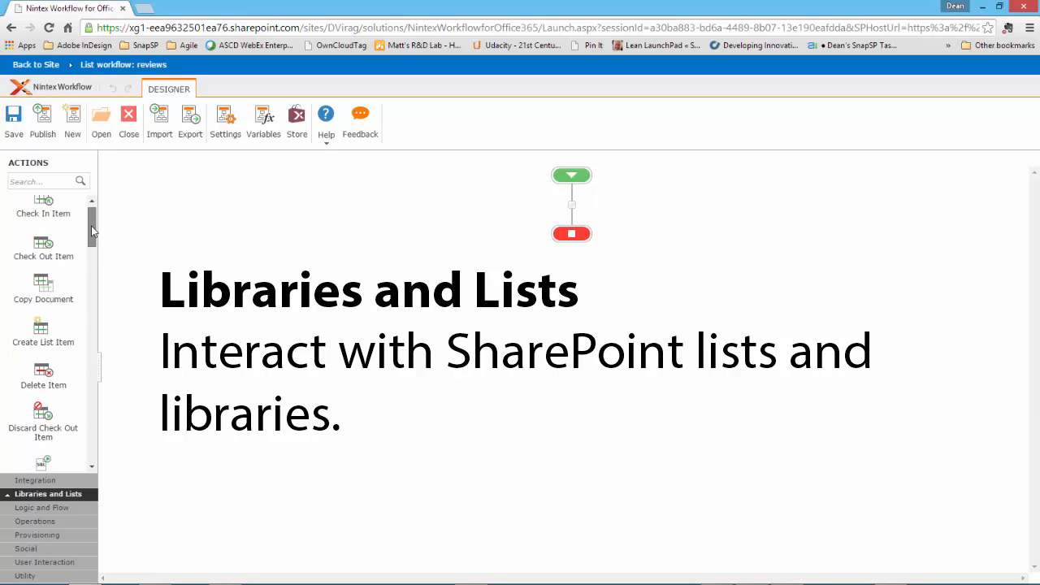
scroll(down, 3)
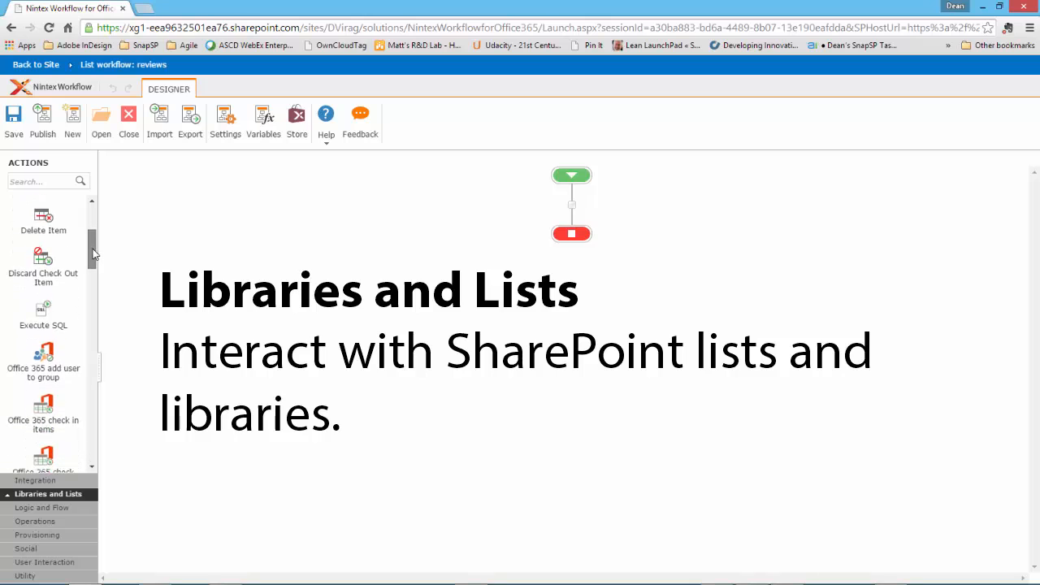
scroll(down, 3)
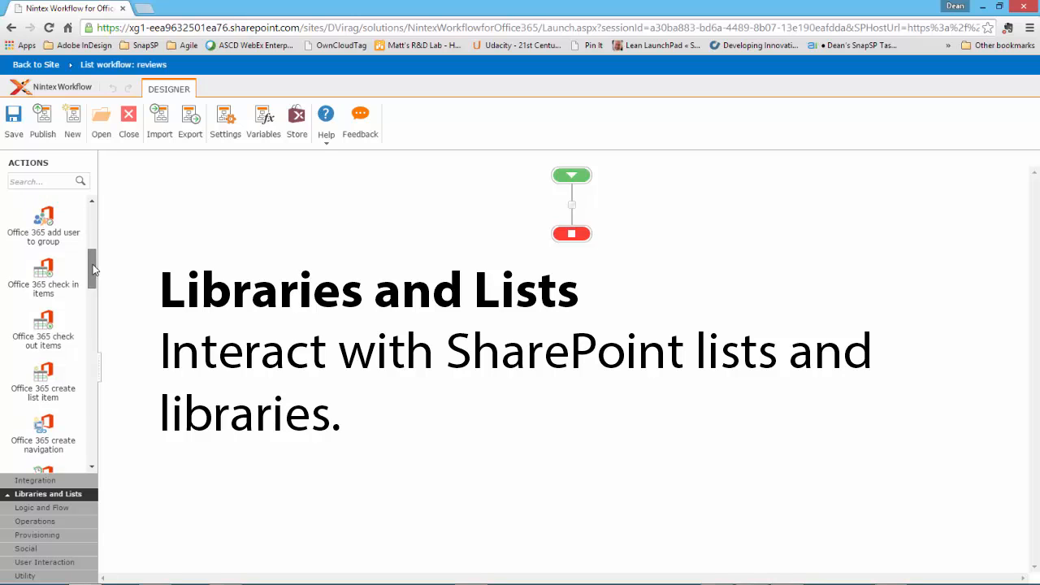
scroll(down, 3)
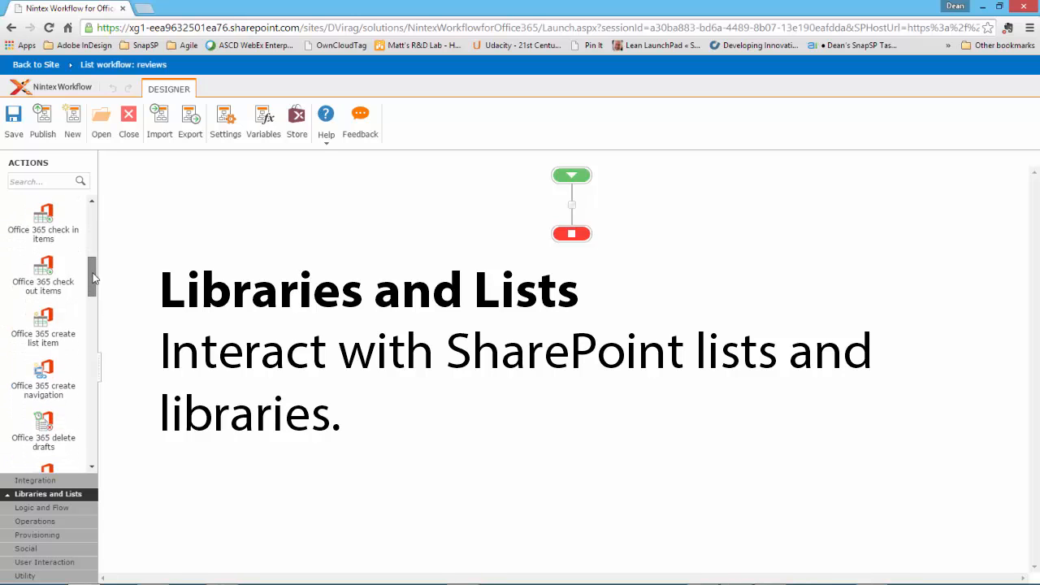
scroll(down, 3)
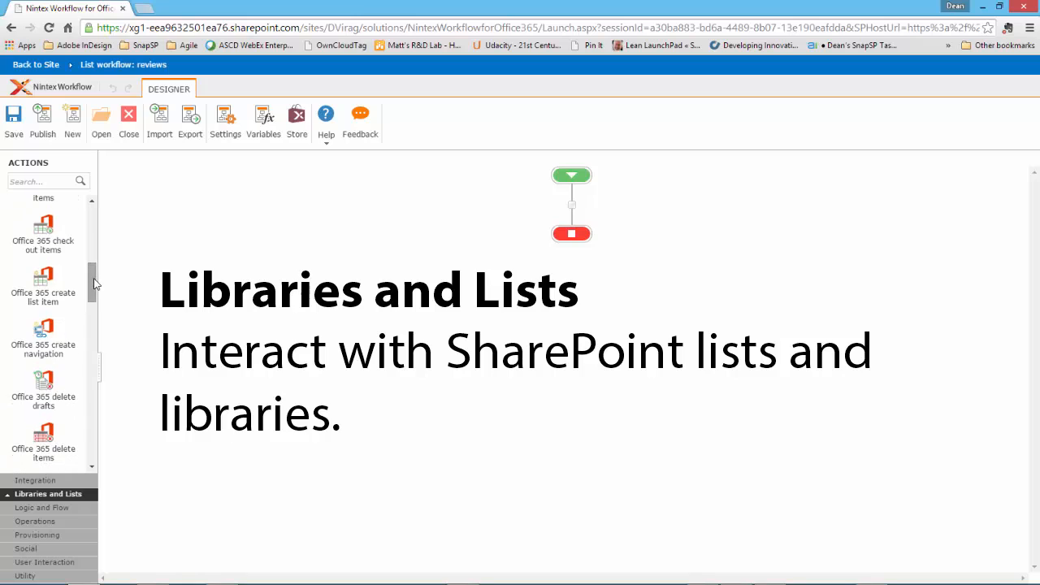
- Reveal the Logic and Flow actions: conditional branch, loops and parallel blocks
click(42, 507)
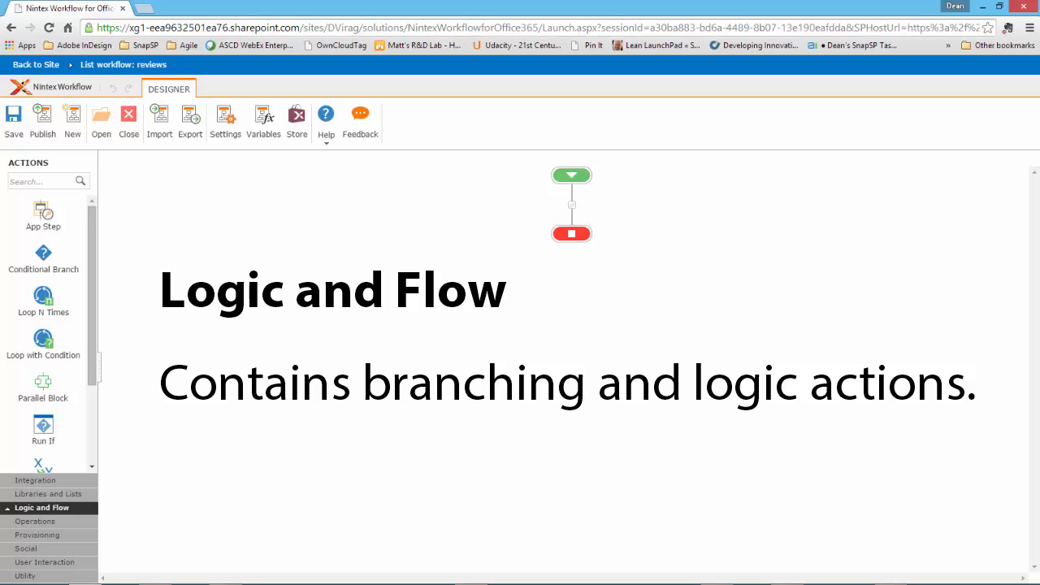
- Reveal the Operations actions for dates, dictionaries, calculations and history logging
click(34, 520)
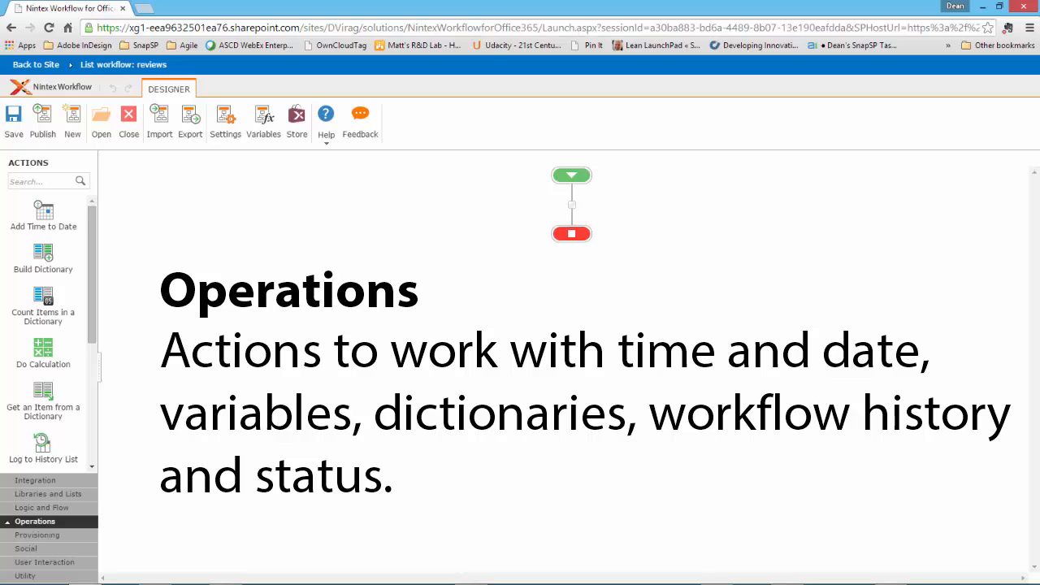
- Reveal the Provisioning actions for Amazon, Azure, Office 365 and Rackspace
click(36, 534)
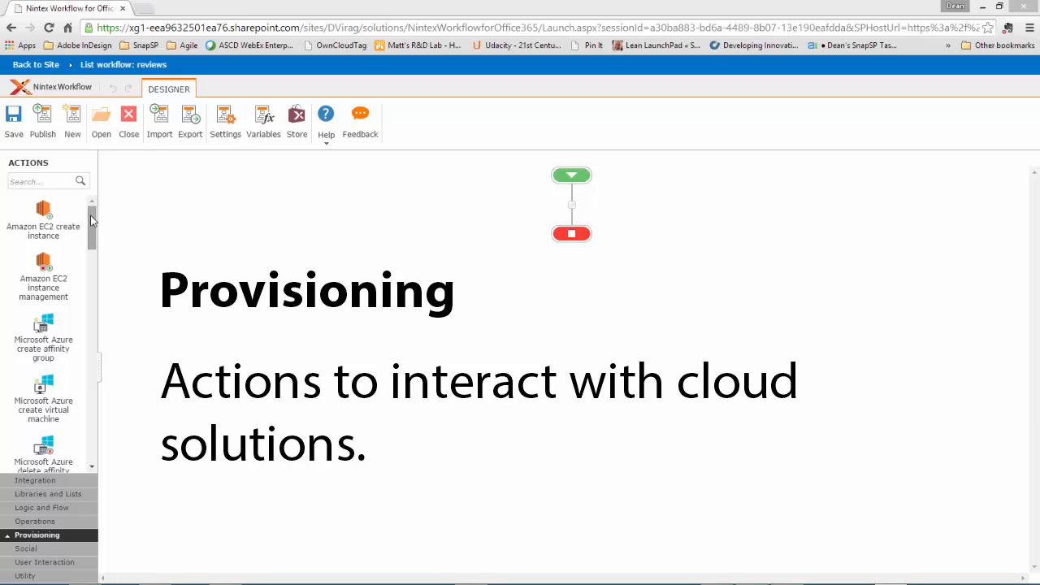
scroll(down, 3)
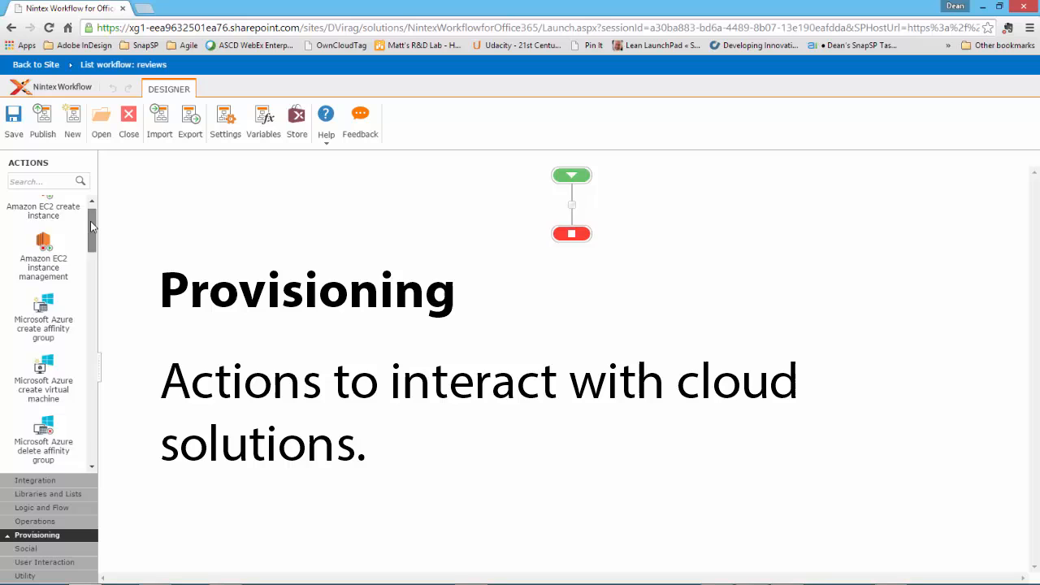
scroll(down, 3)
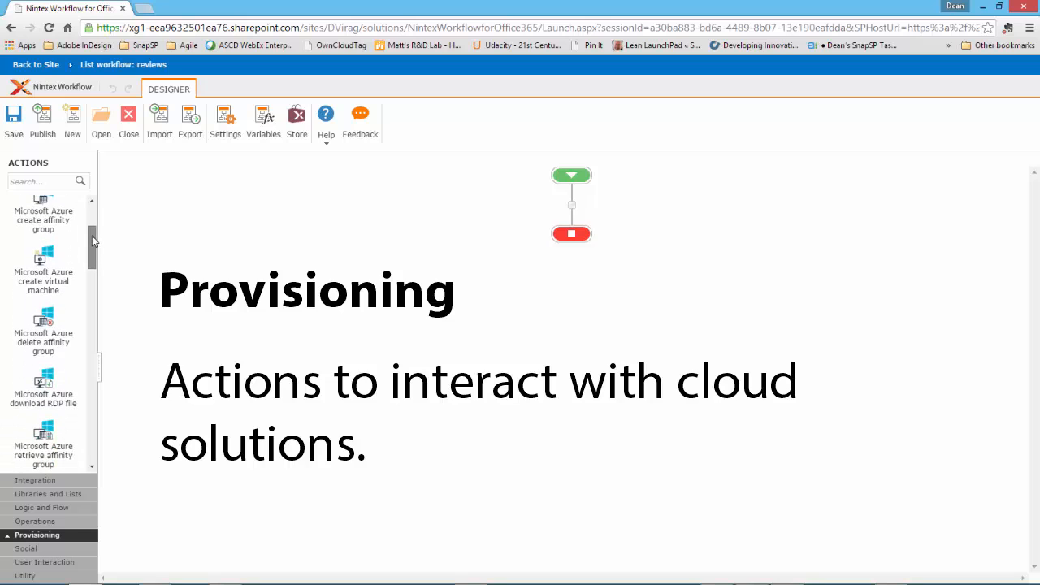
scroll(down, 3)
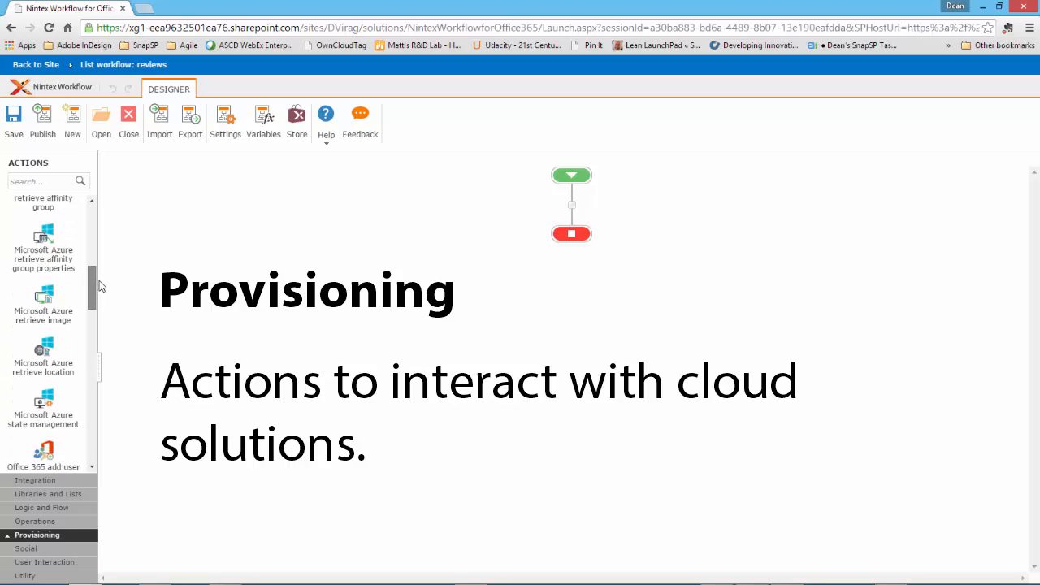
scroll(down, 3)
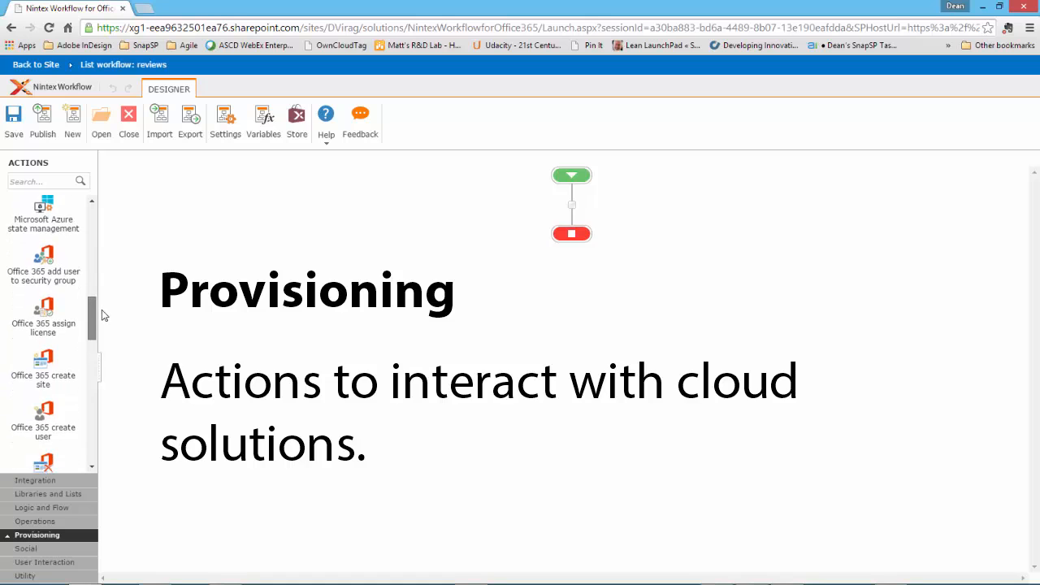
scroll(down, 3)
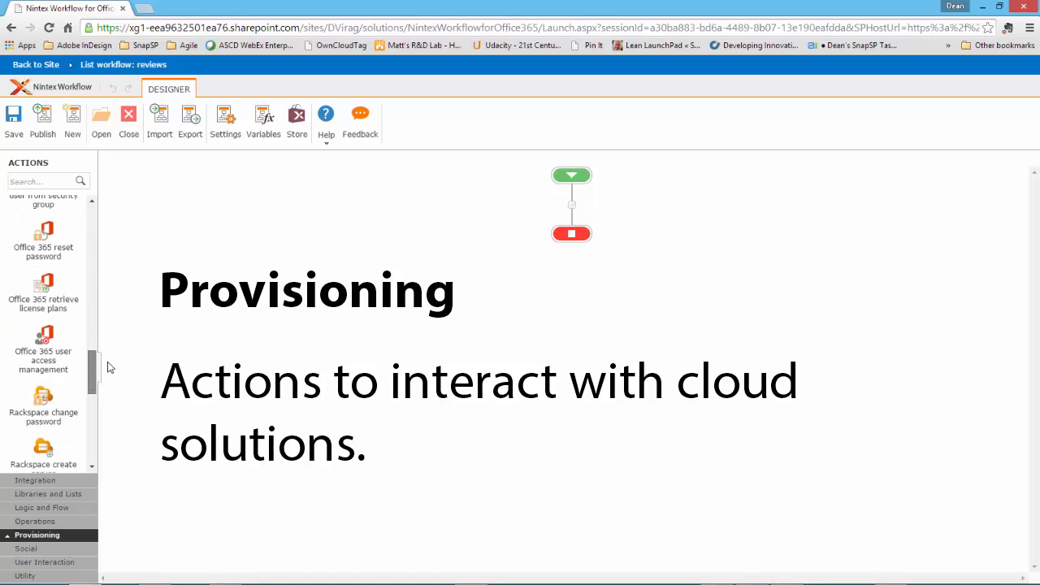
scroll(down, 3)
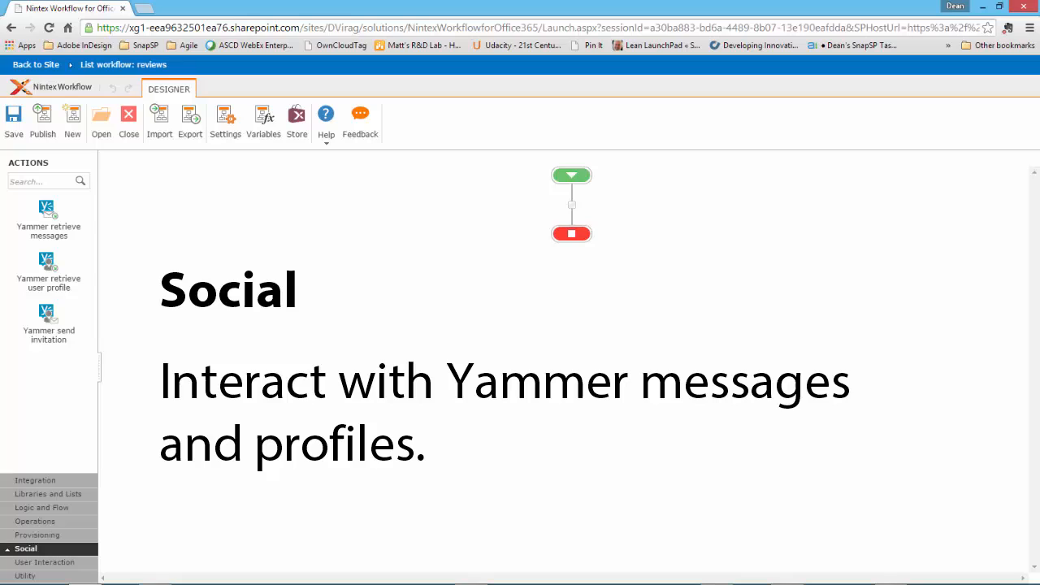
- Reveal the User Interaction actions: assign task, send email, start task process
click(46, 562)
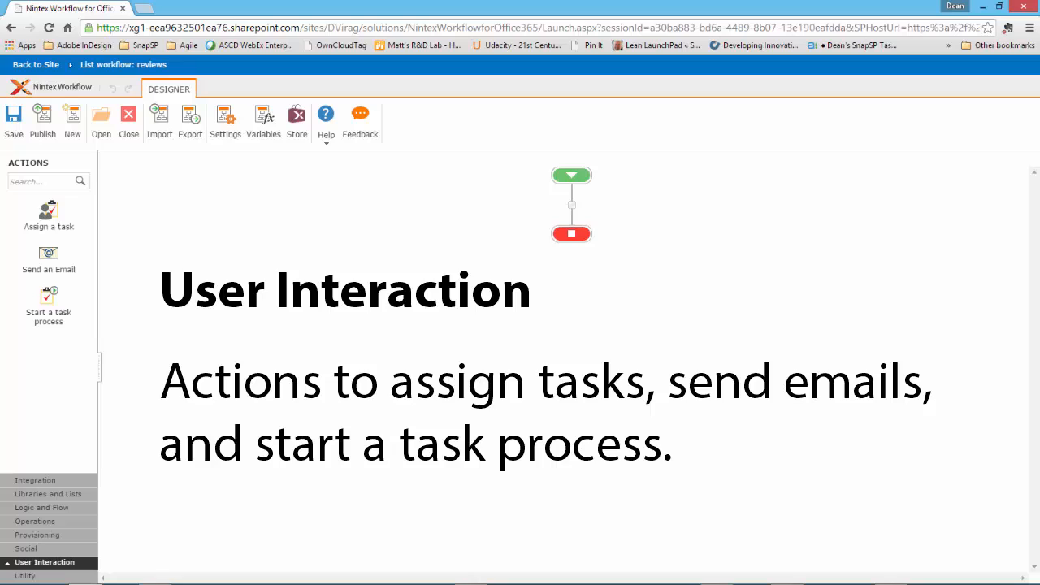
- Reveal the Utility actions such as substring extraction and date interval calculation
click(26, 575)
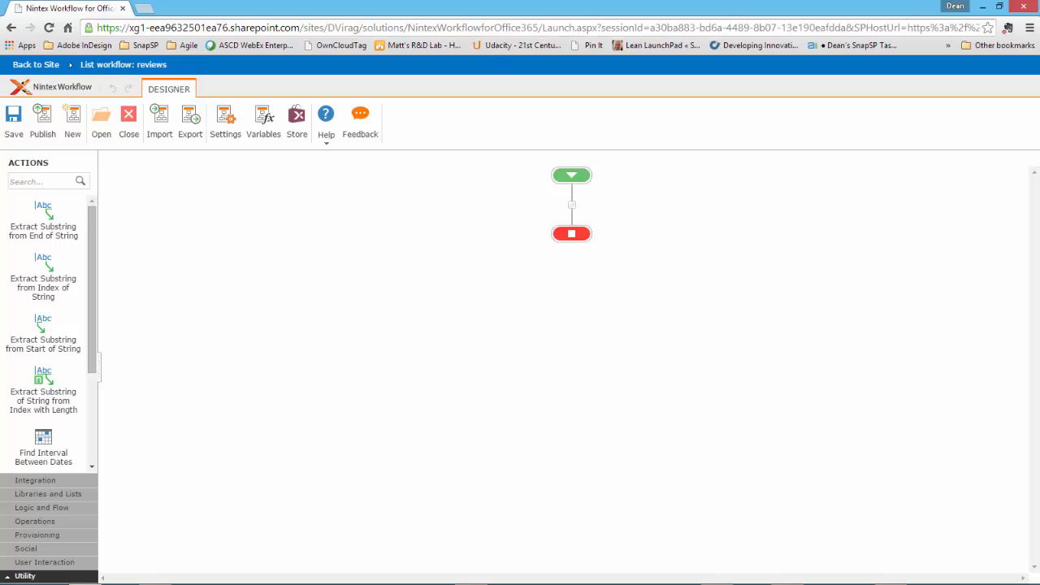